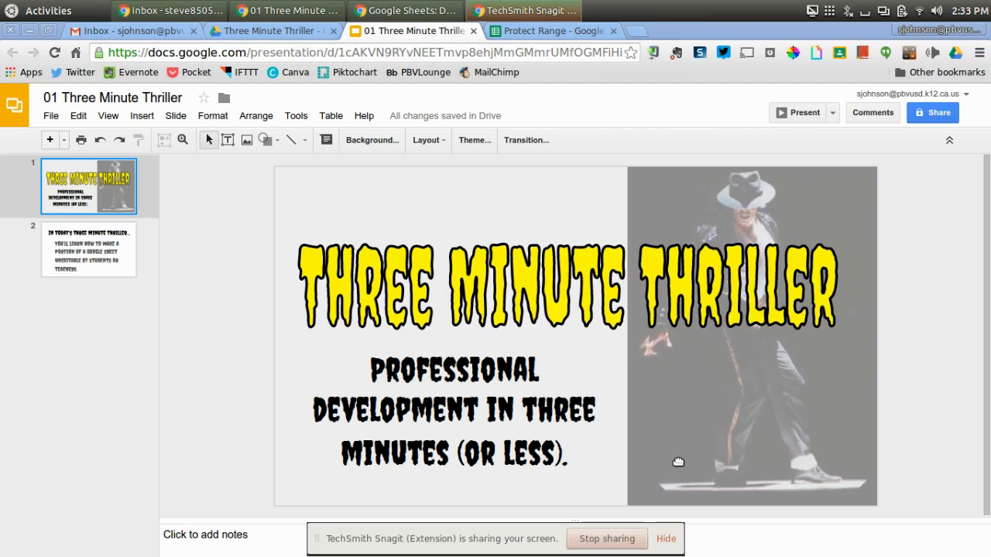
# Show slide 2, explaining how to make part of a Google Sheet uneditable
pyautogui.click(88, 248)
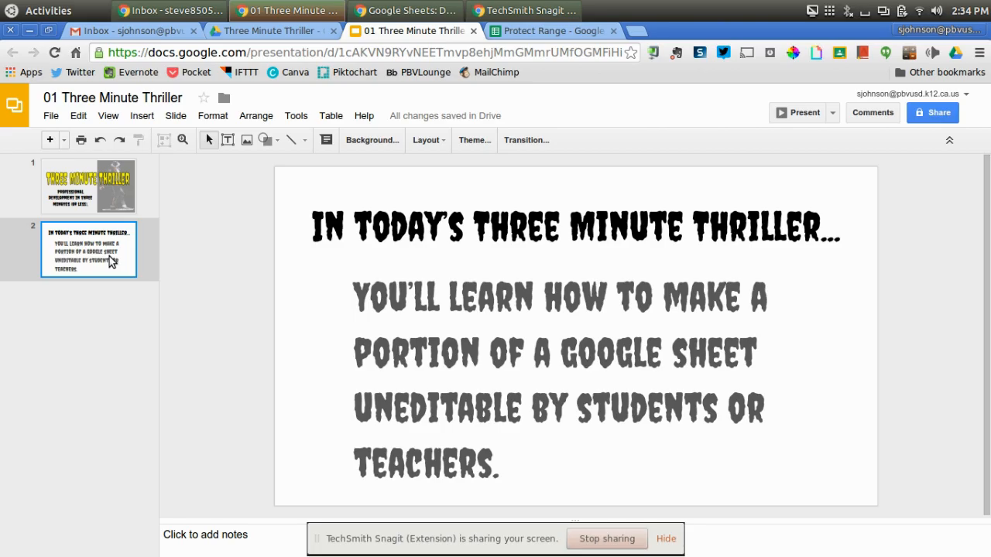
pyautogui.moveTo(549, 31)
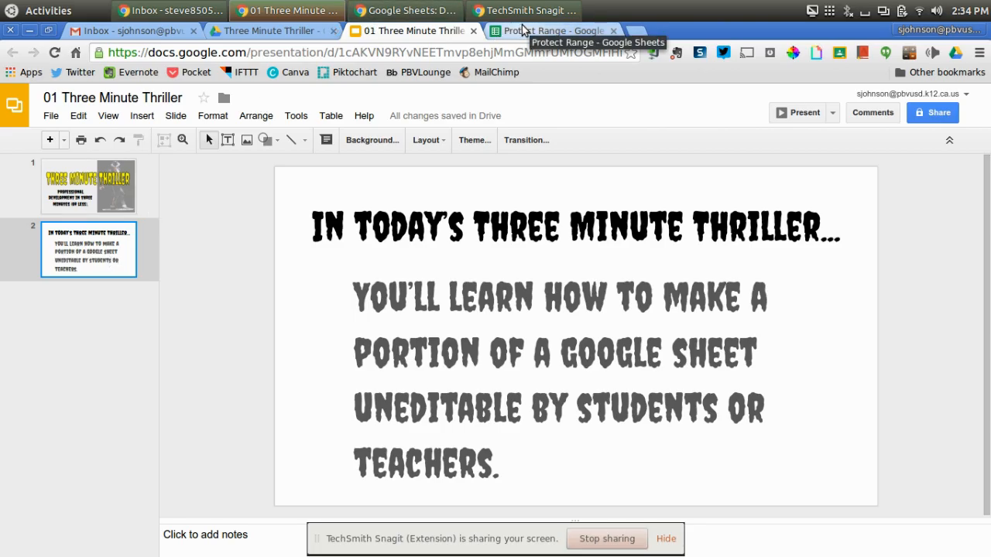
# Switch to the 'Protect Range' spreadsheet tab with shaded header cells A1:D2
pyautogui.click(551, 30)
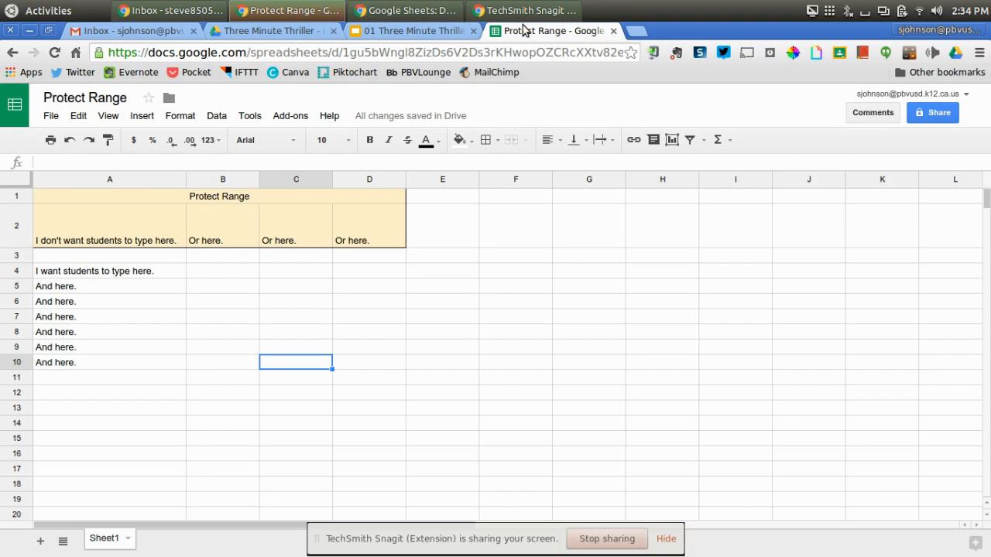
pyautogui.moveTo(517, 104)
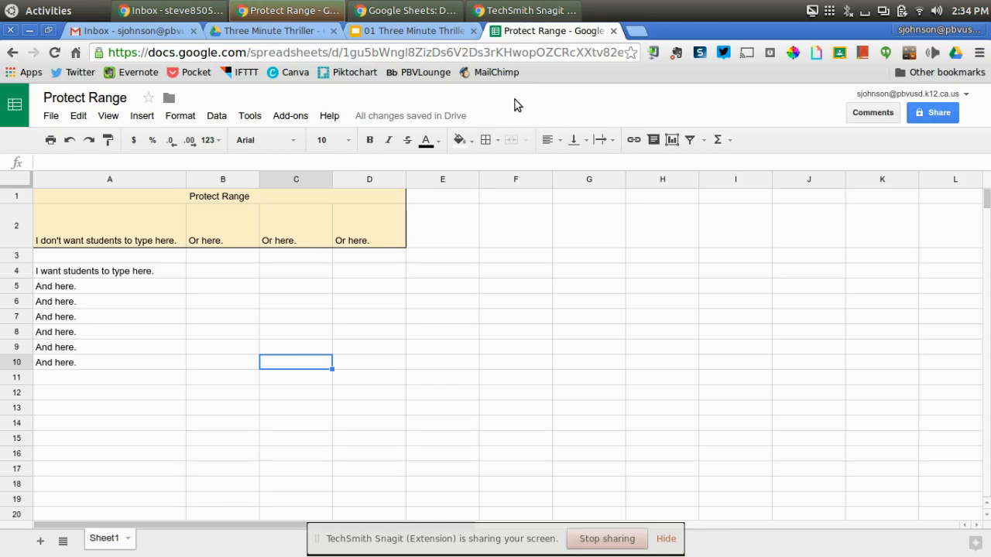
pyautogui.moveTo(204, 253)
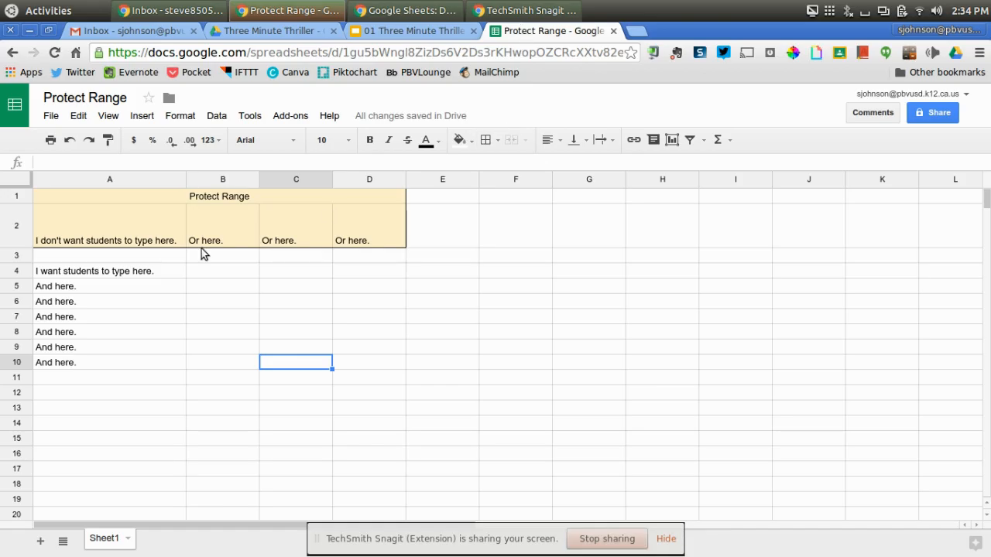
pyautogui.moveTo(193, 205)
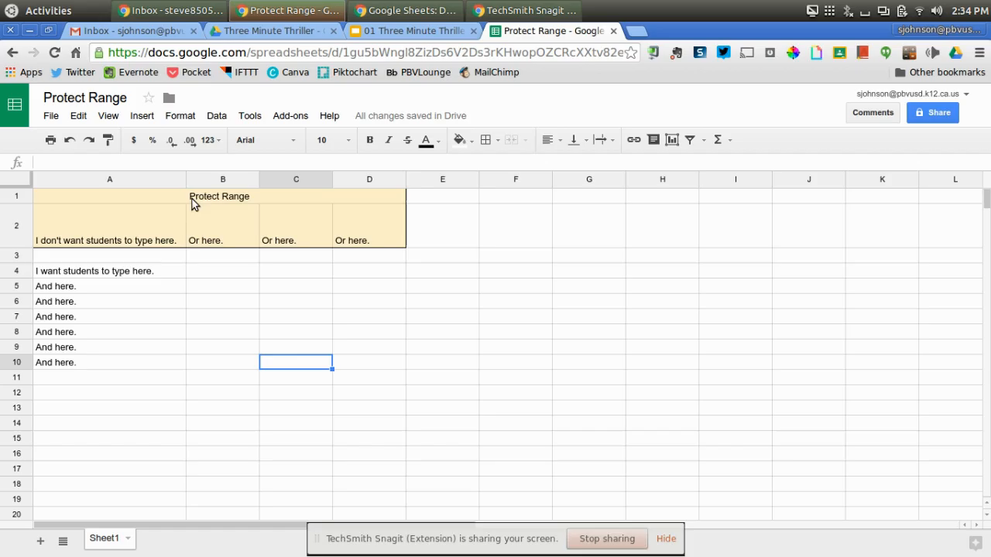
pyautogui.moveTo(196, 245)
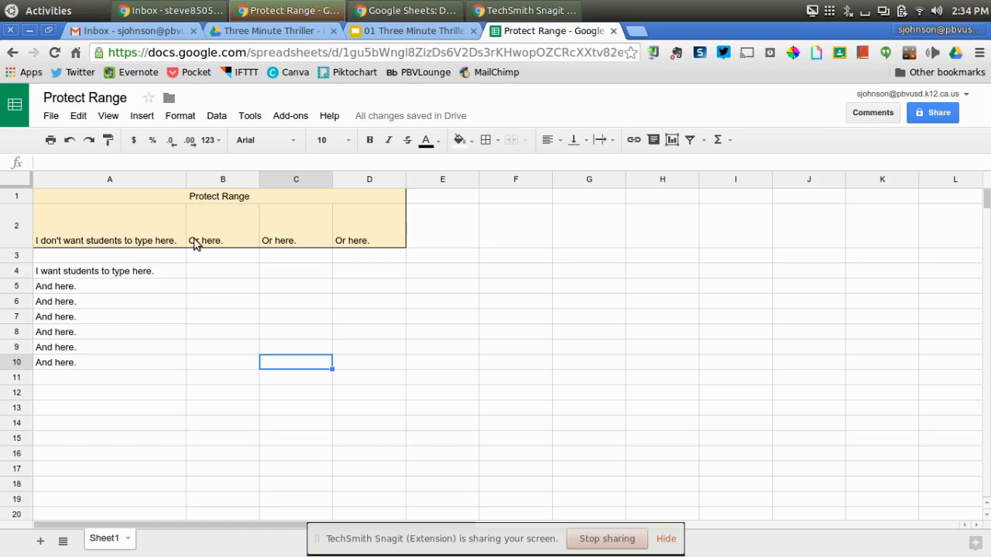
pyautogui.moveTo(352, 242)
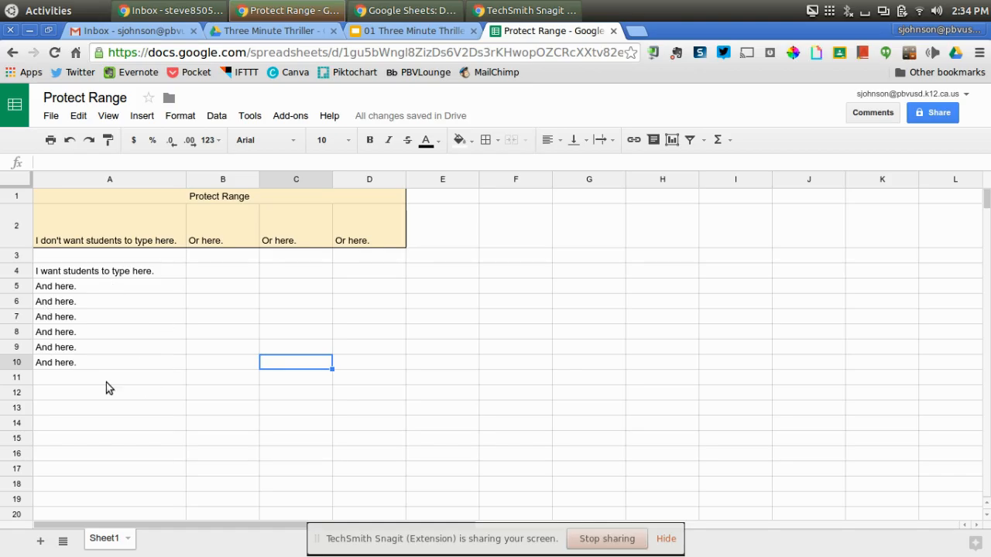
pyautogui.moveTo(120, 235)
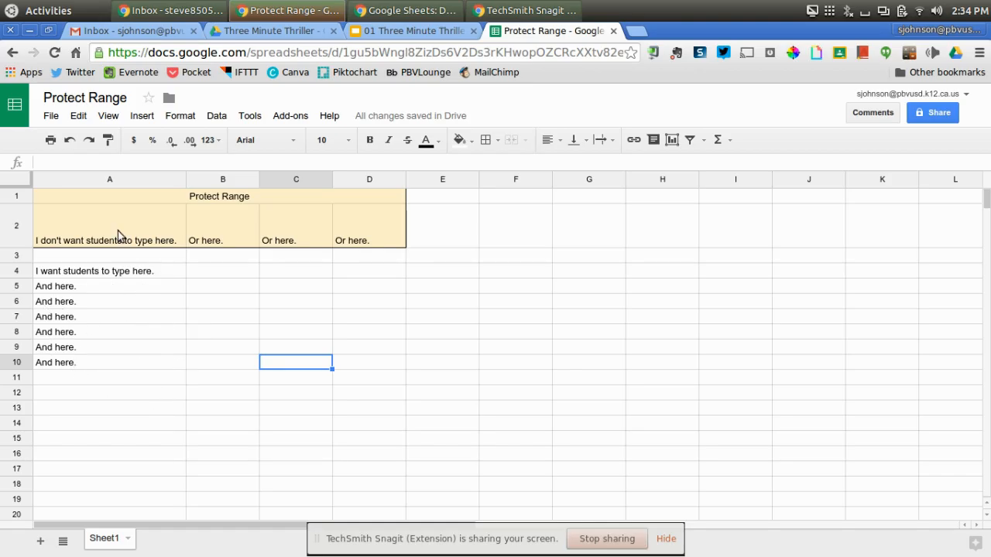
pyautogui.moveTo(286, 203)
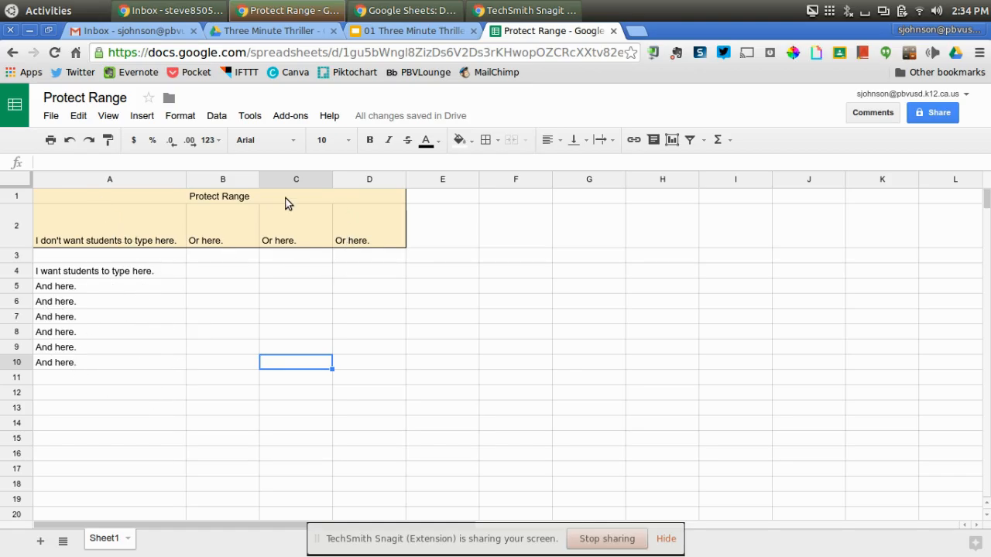
pyautogui.moveTo(315, 269)
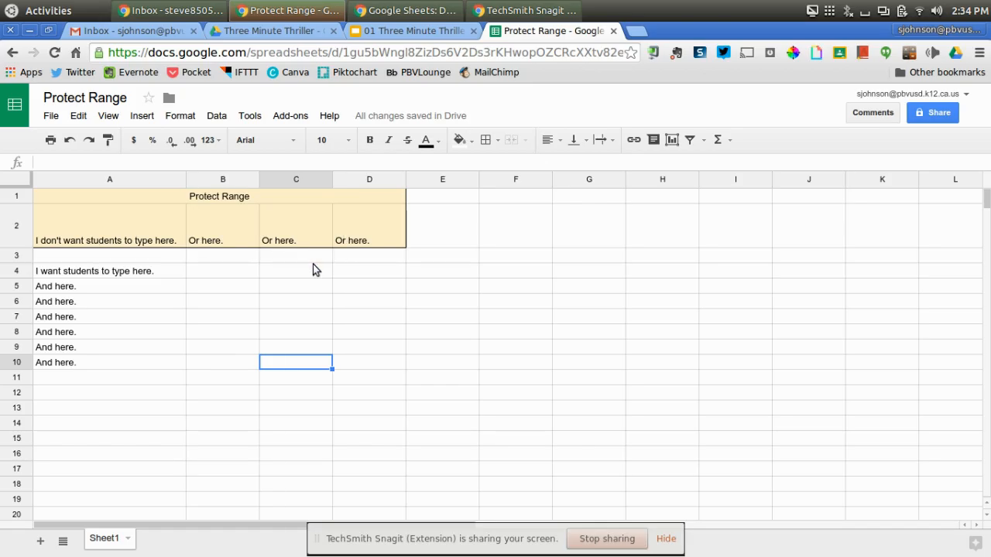
pyautogui.moveTo(215, 354)
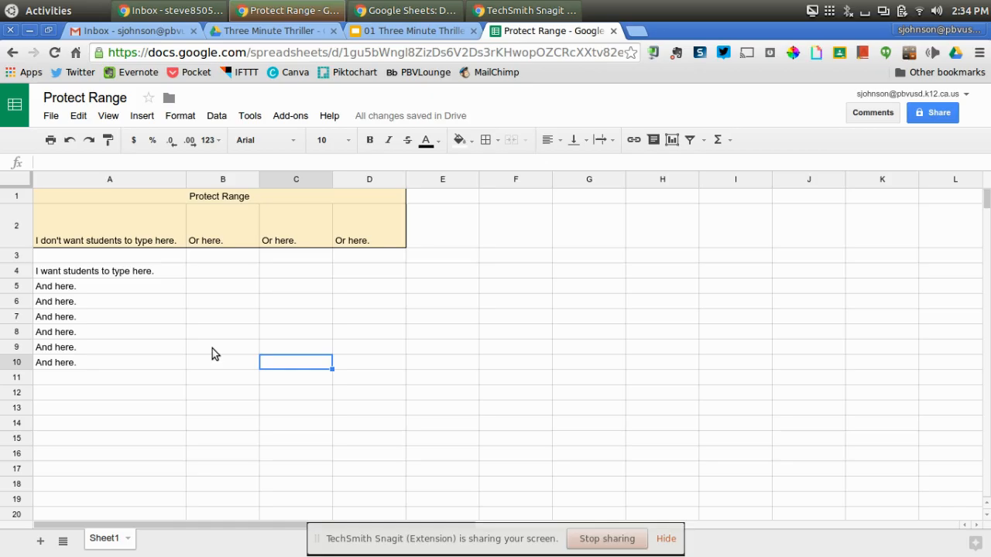
pyautogui.moveTo(98, 202)
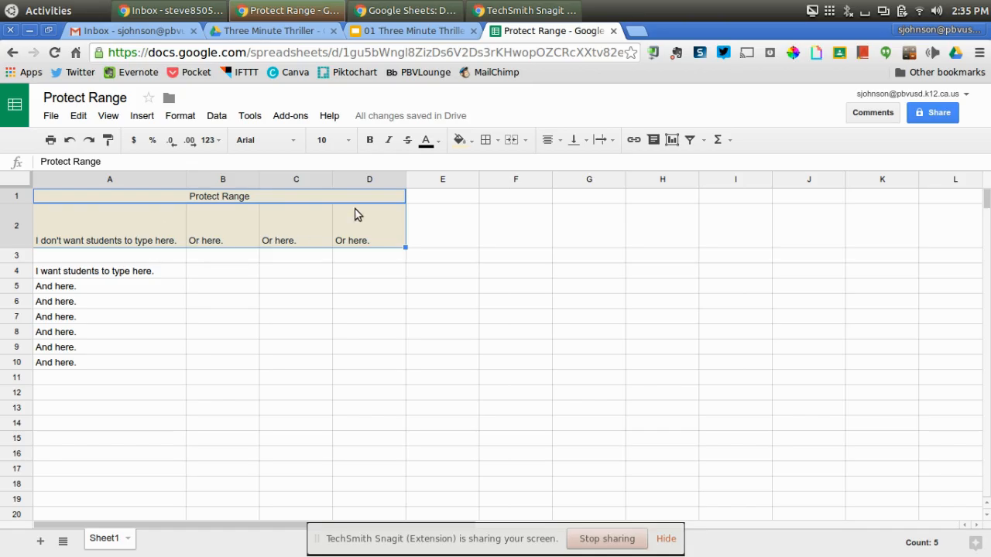
pyautogui.moveTo(328, 236)
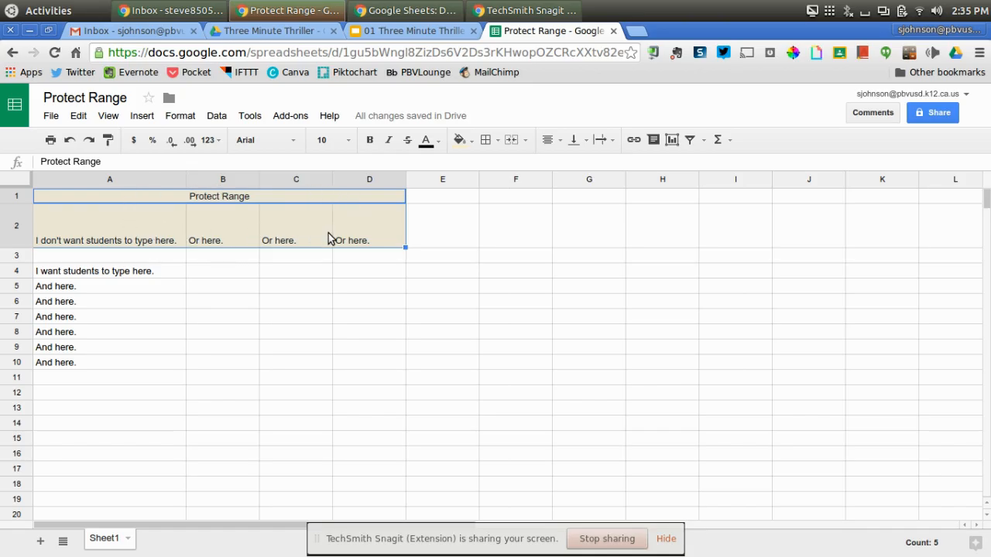
# Choose 'Protect range...' from the right-click menu on cells A1:D2
pyautogui.rightClick(348, 228)
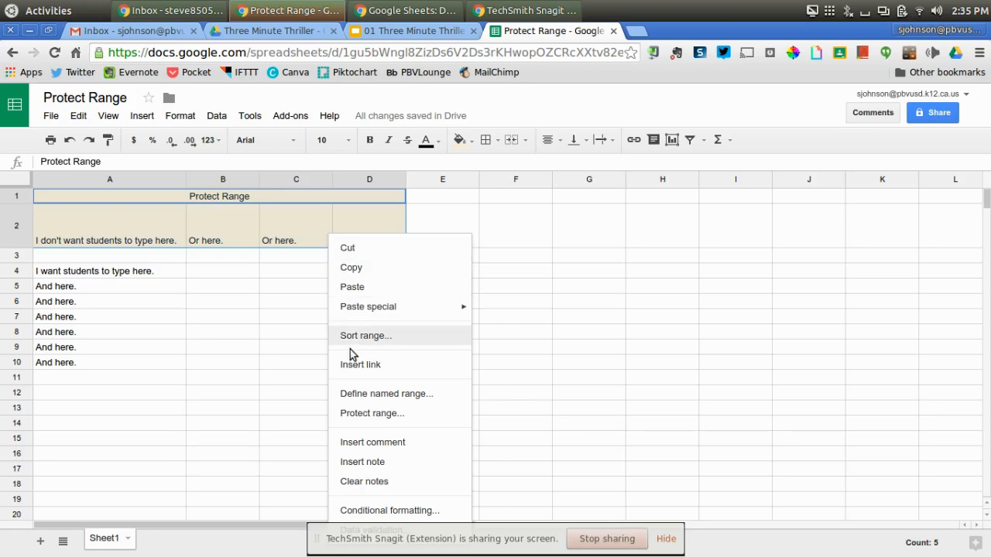
pyautogui.moveTo(365, 417)
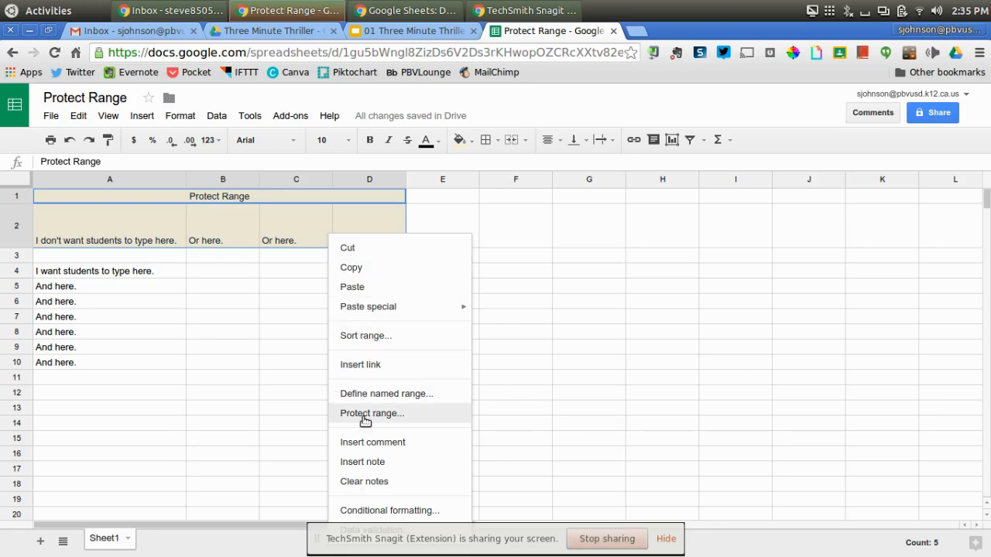
pyautogui.click(371, 413)
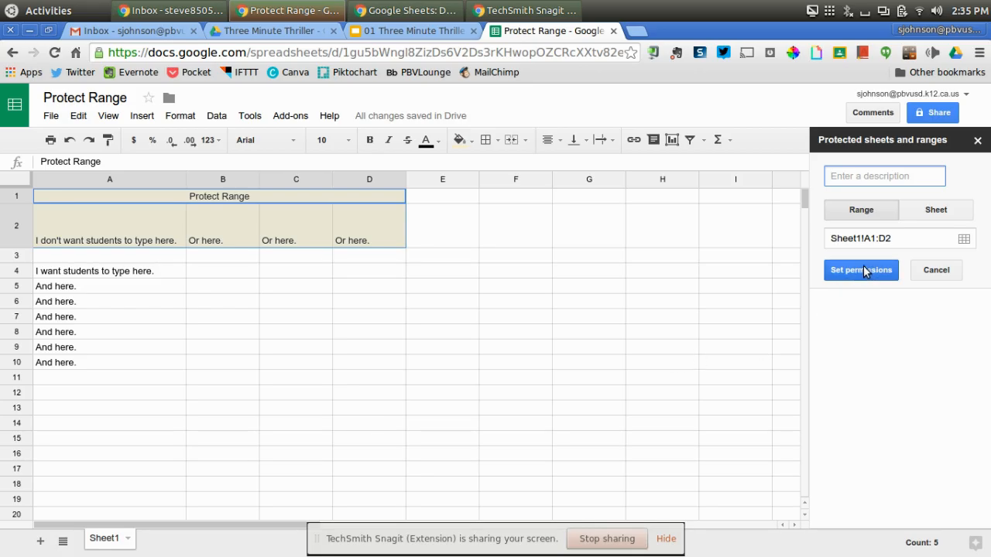
# Restrict editing of A1:D2 with Custom permissions so only the owner can edit
pyautogui.click(861, 270)
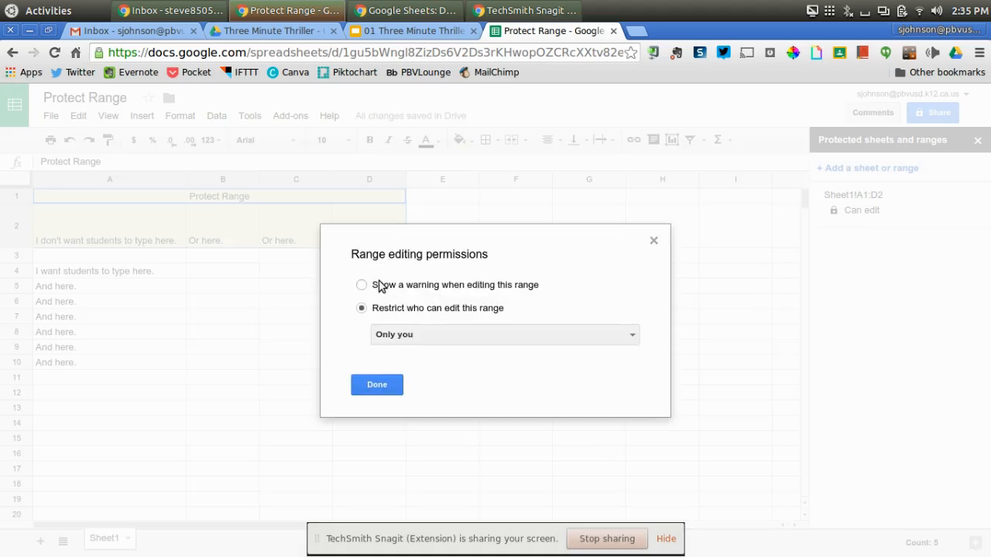
pyautogui.moveTo(361, 289)
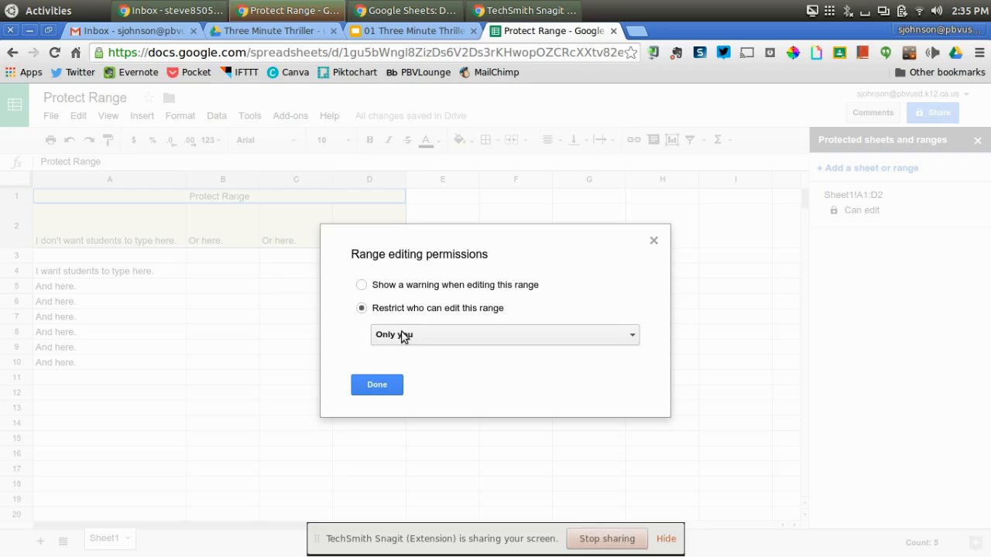
pyautogui.click(504, 335)
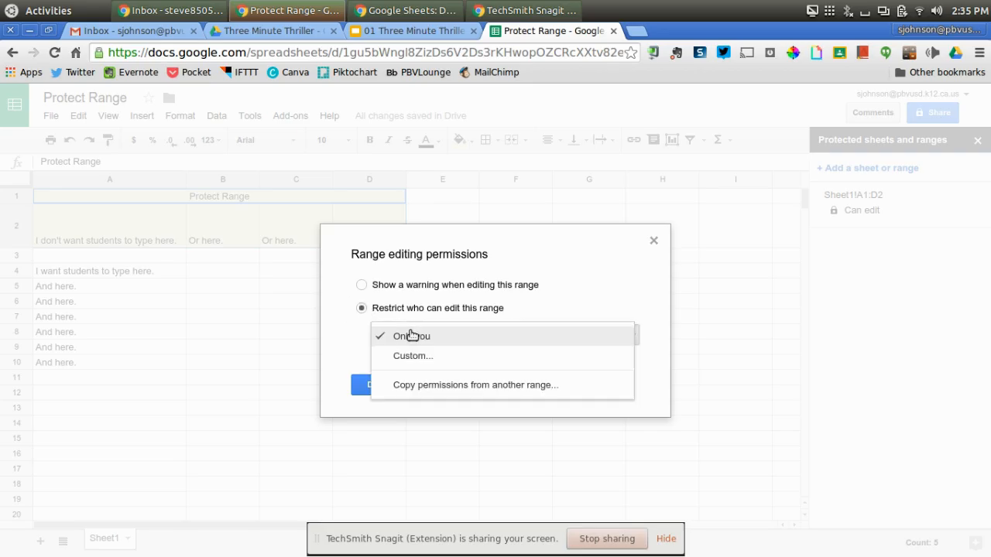
pyautogui.click(412, 356)
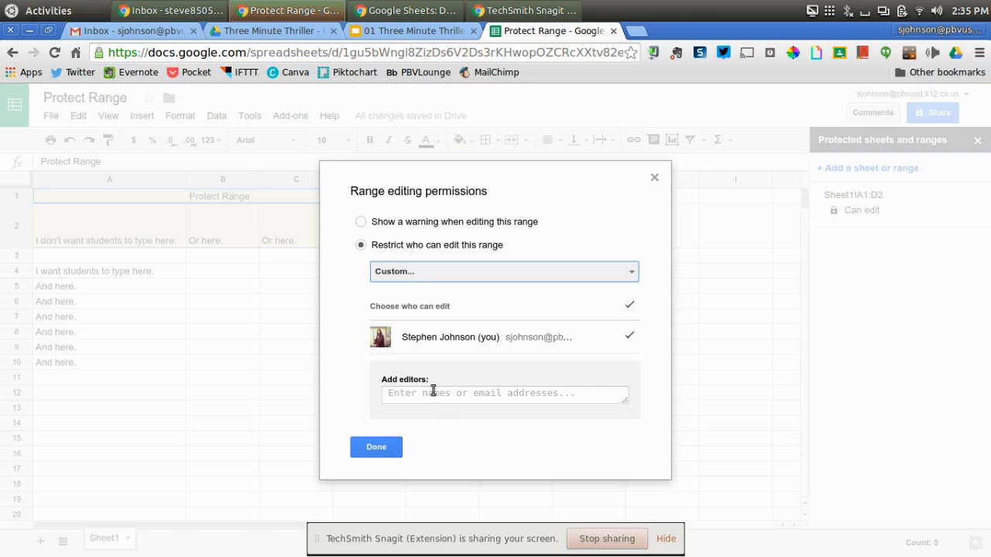
pyautogui.click(376, 447)
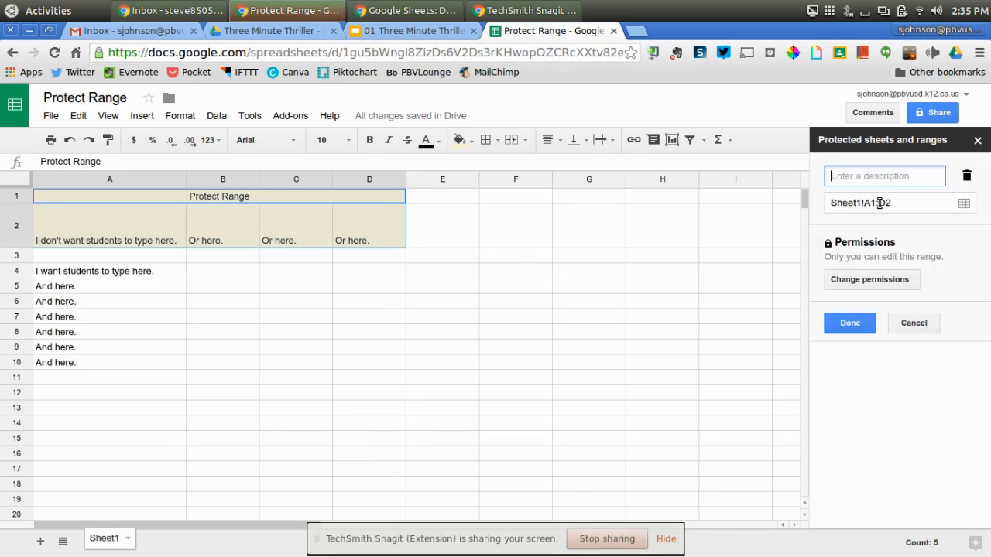
pyautogui.click(869, 280)
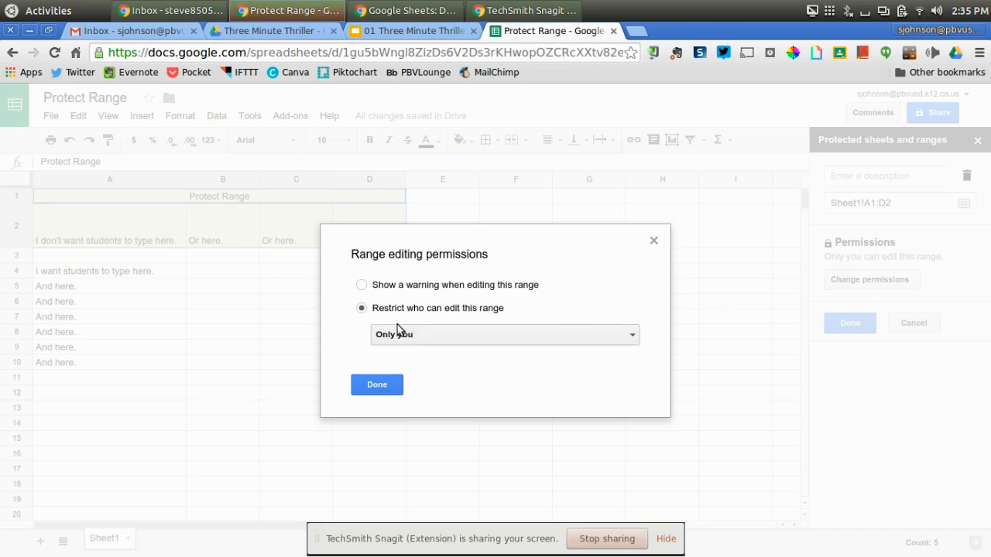
pyautogui.click(377, 385)
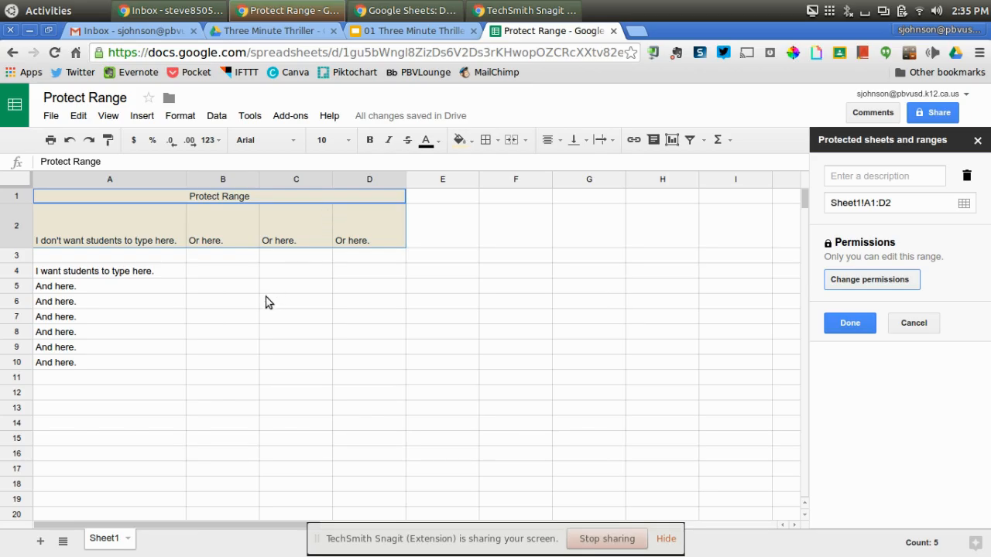
pyautogui.click(296, 301)
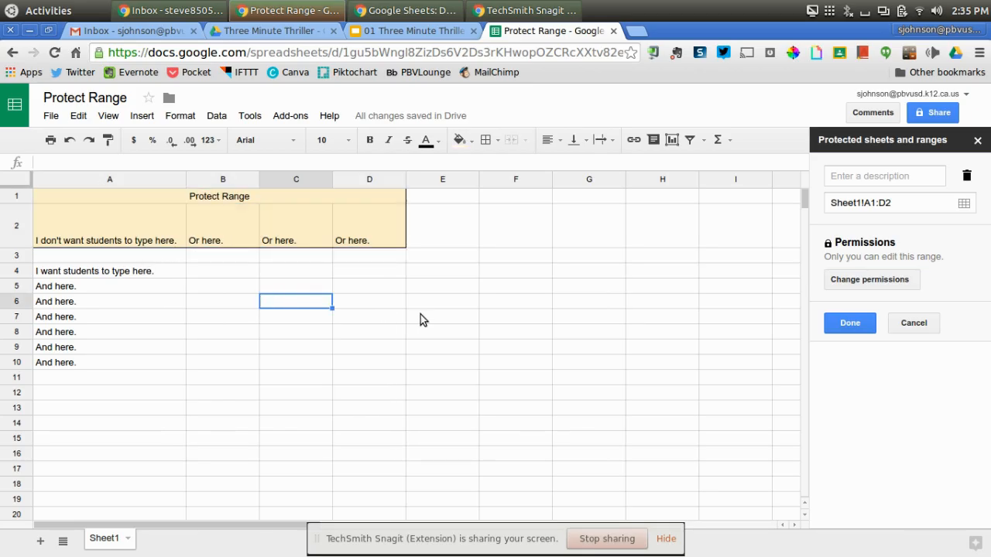
pyautogui.moveTo(222, 323)
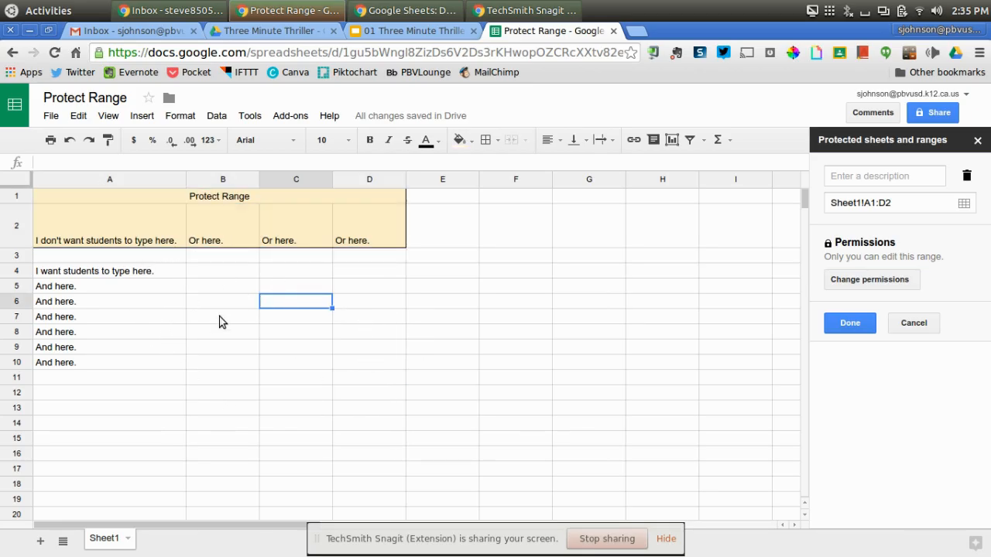
pyautogui.moveTo(196, 227)
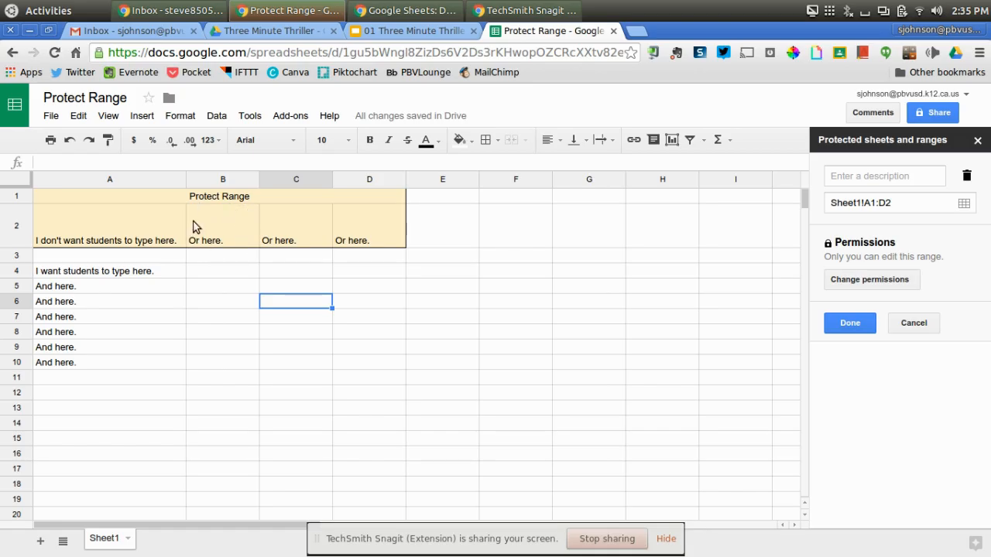
pyautogui.moveTo(248, 233)
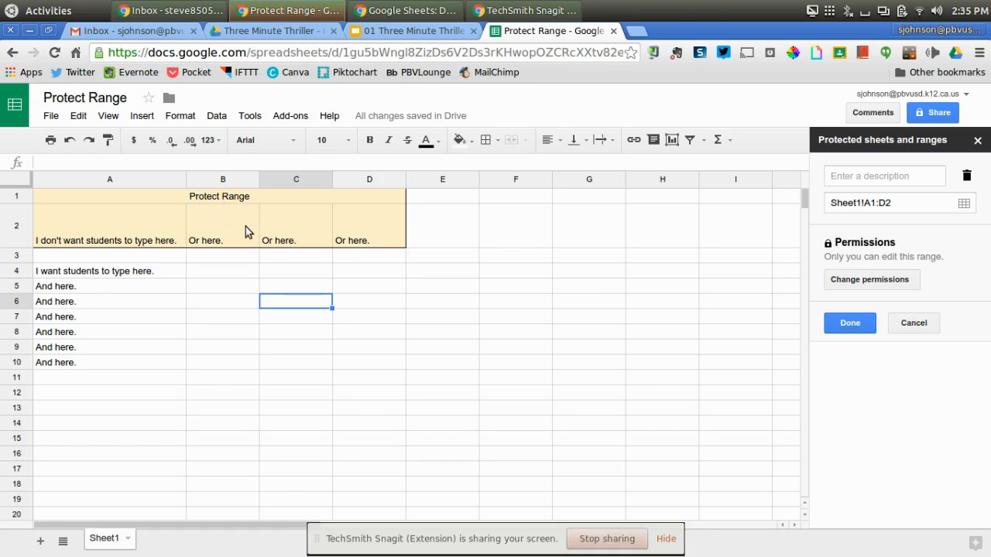
pyautogui.moveTo(340, 283)
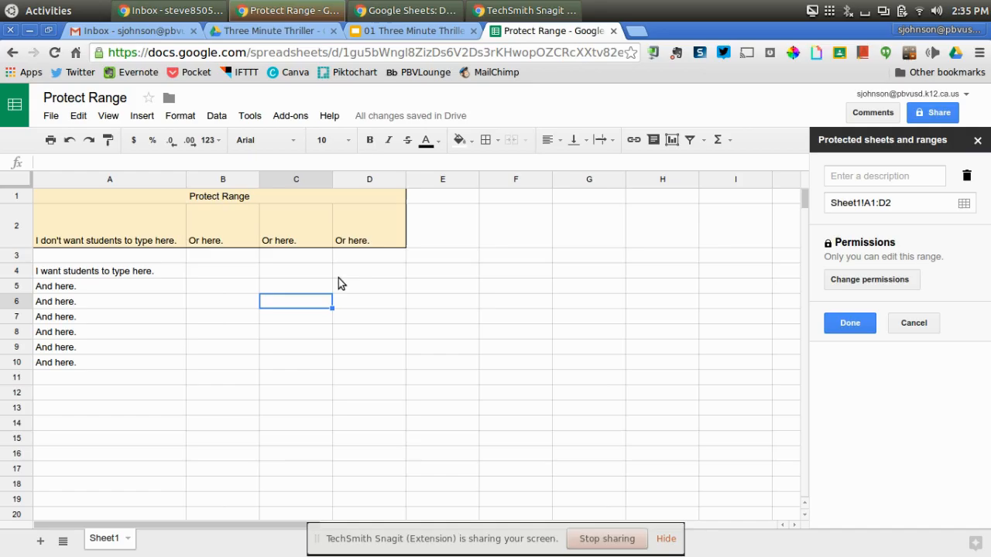